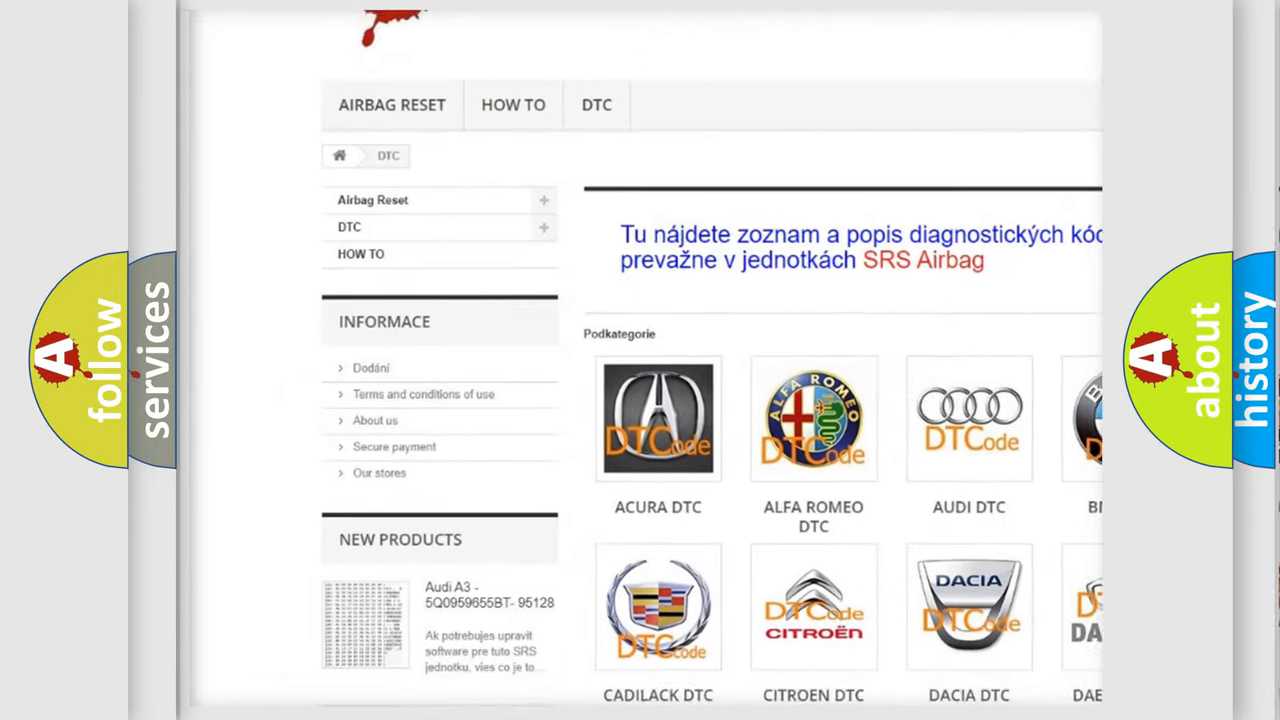
{"action": "scroll", "scroll_direction": "down", "scroll_amount": 3}
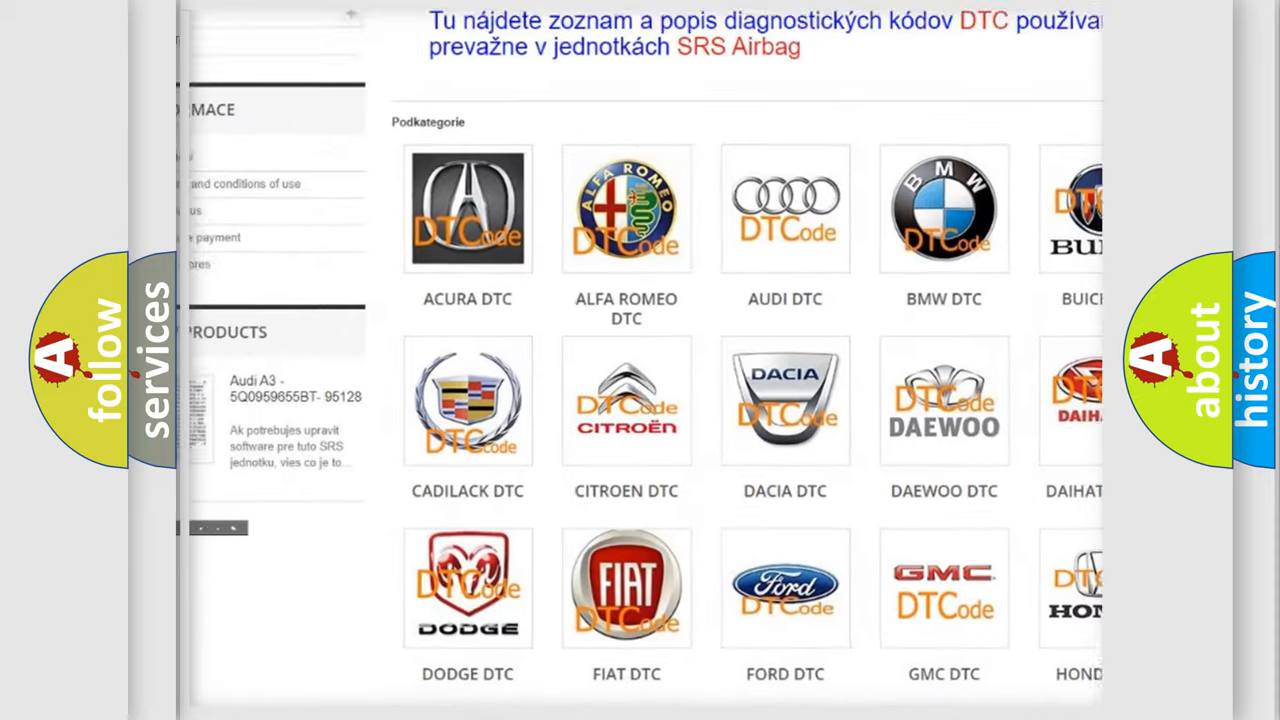
{"action": "scroll", "scroll_direction": "down", "scroll_amount": 3}
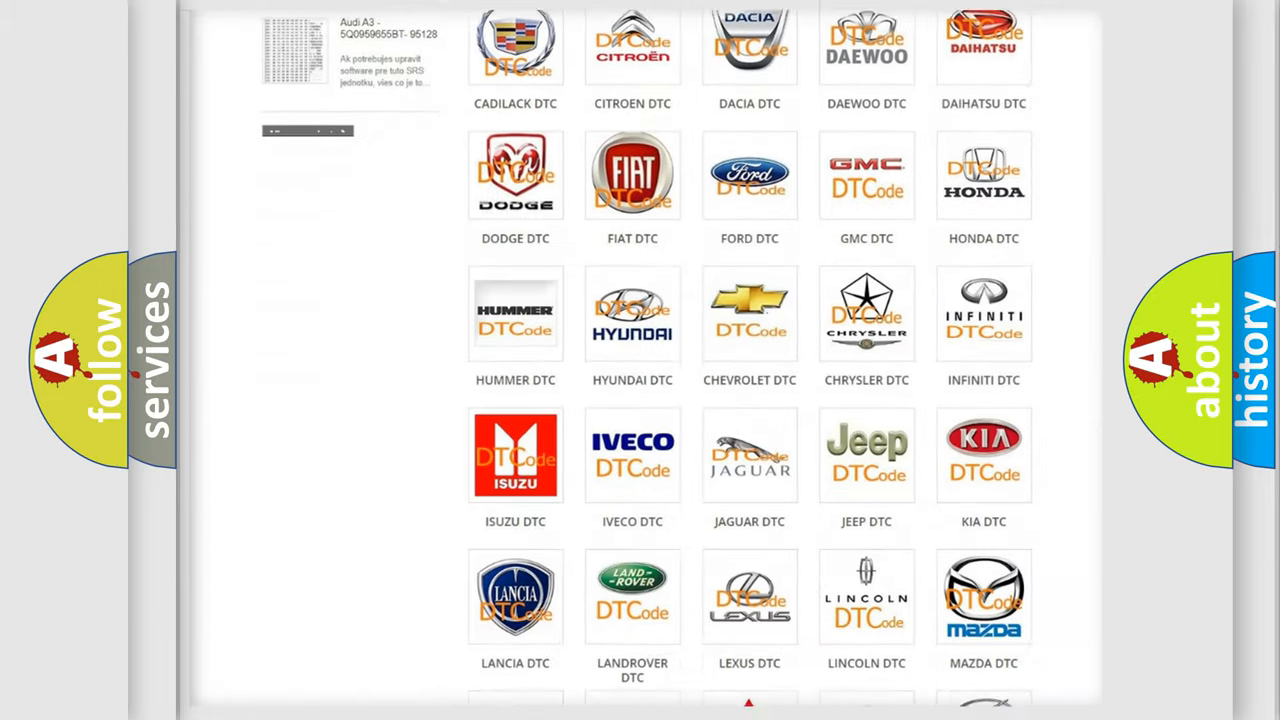
{"action": "scroll", "scroll_direction": "down", "scroll_amount": 3}
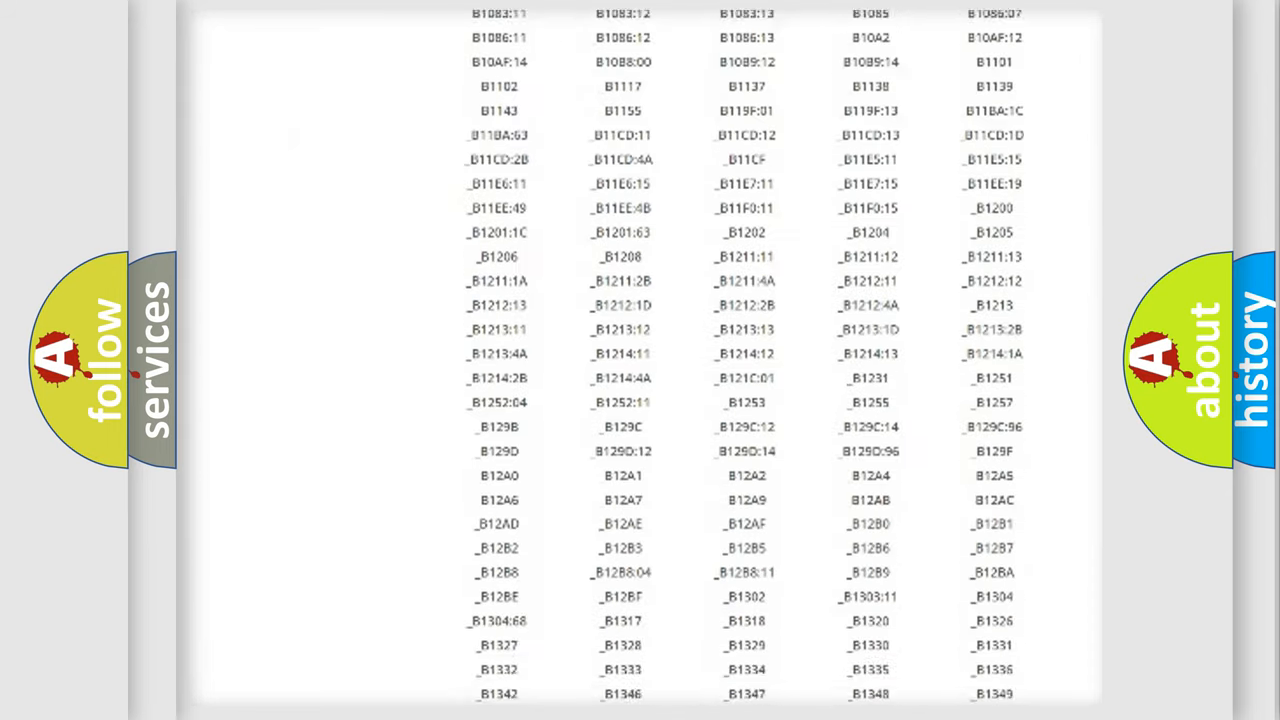
{"action": "scroll", "scroll_direction": "down", "scroll_amount": 3}
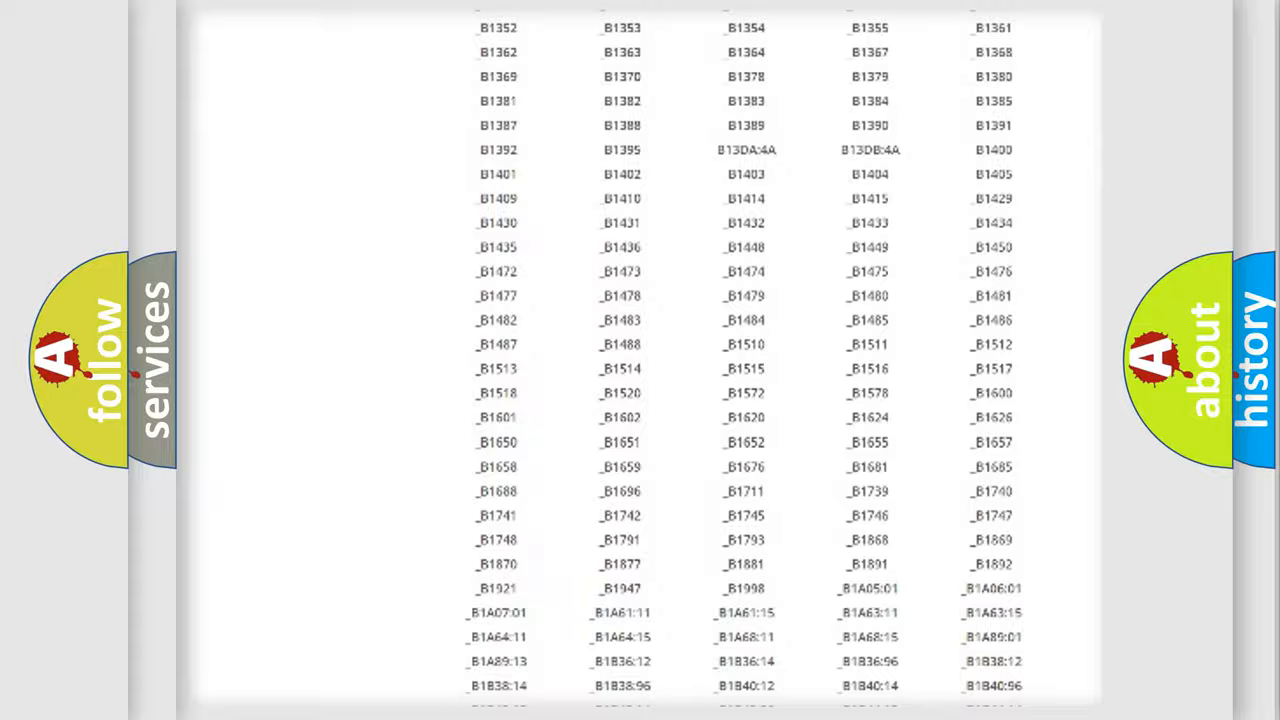